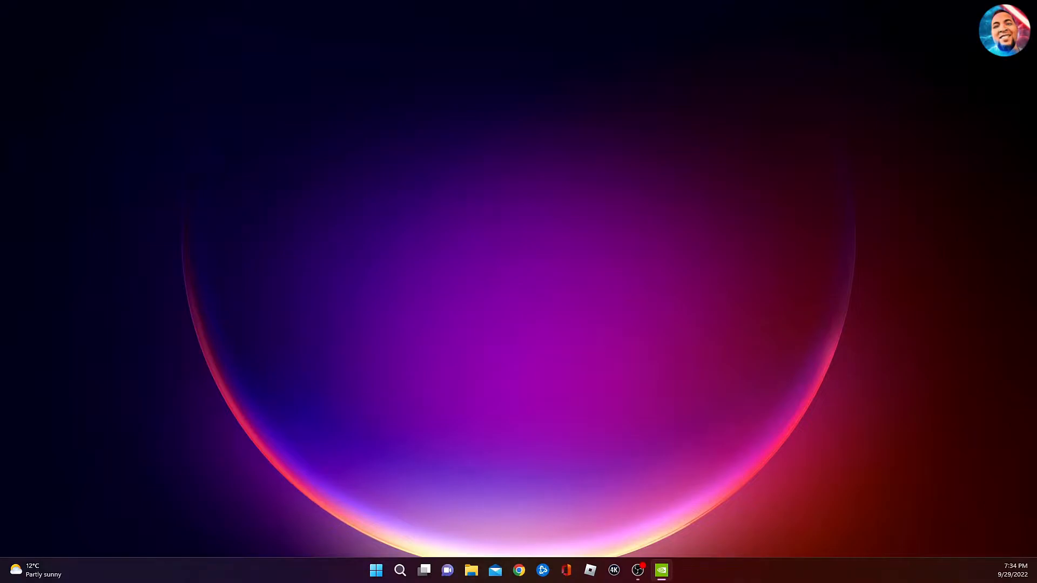
Step: Launch the NVIDIA Control Panel from the desktop
{"action": "left_click", "coordinate": [661, 570]}
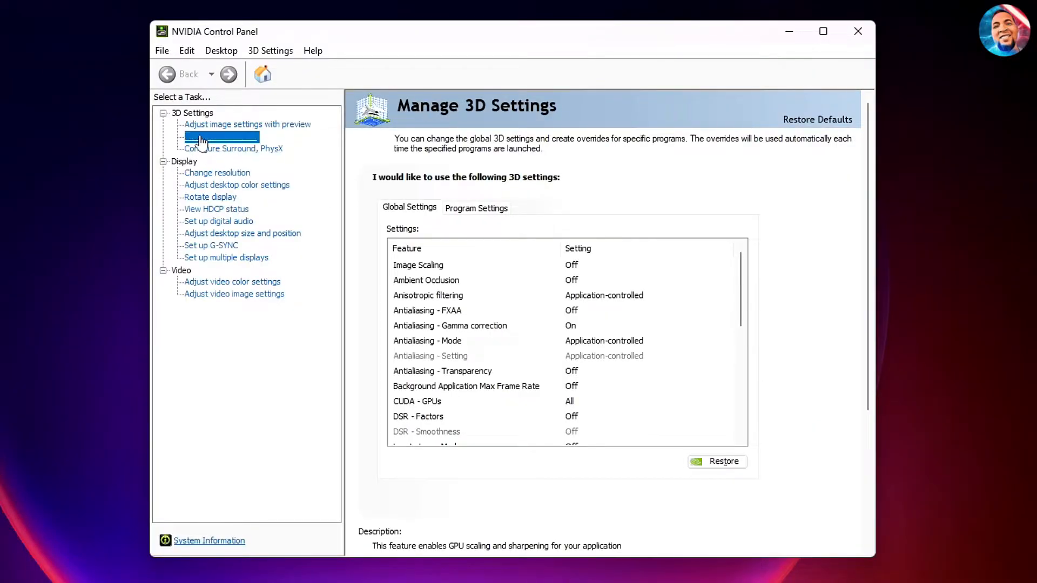
Step: Go to Manage 3D Settings to reach the global DSR - Factors setting
{"action": "left_click", "coordinate": [220, 137]}
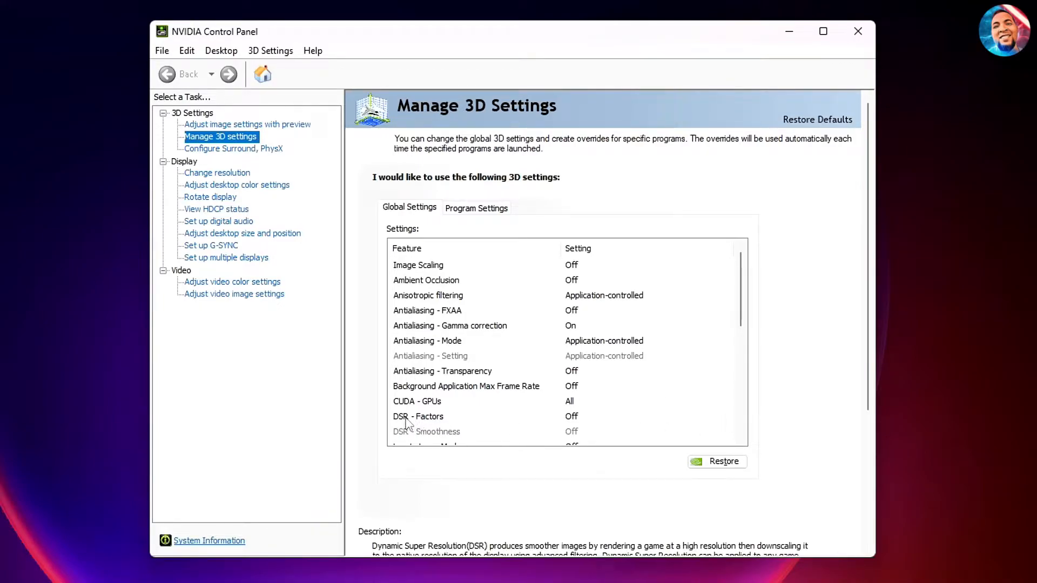
{"action": "mouse_move", "coordinate": [570, 429]}
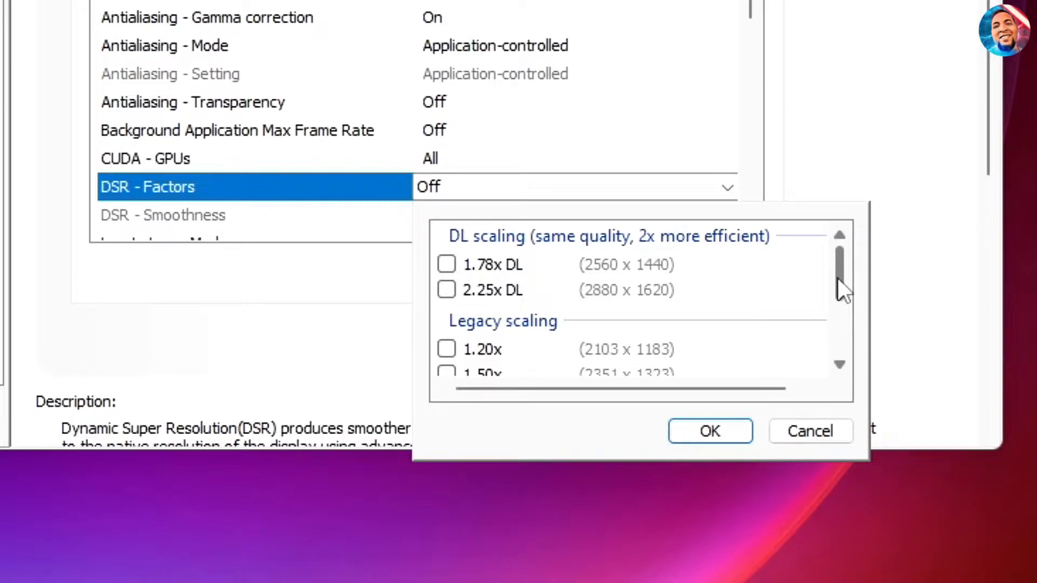
Step: Enable the legacy 1.78x (2560 x 1440) and 4.00x (3840 x 2160) DSR factors and confirm with OK
{"action": "scroll", "scroll_direction": "down", "scroll_amount": 3}
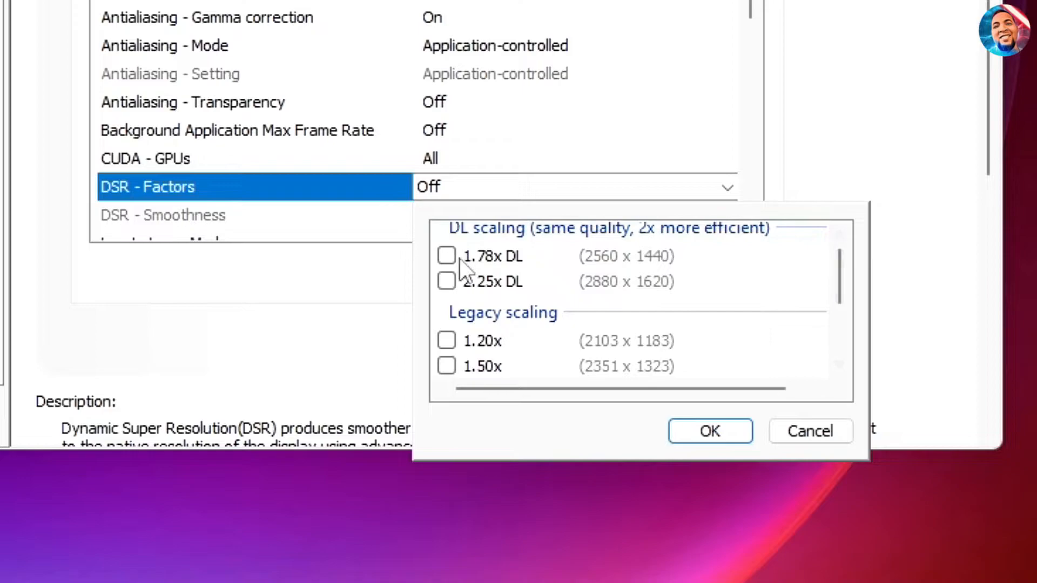
{"action": "scroll", "scroll_direction": "down", "scroll_amount": 3}
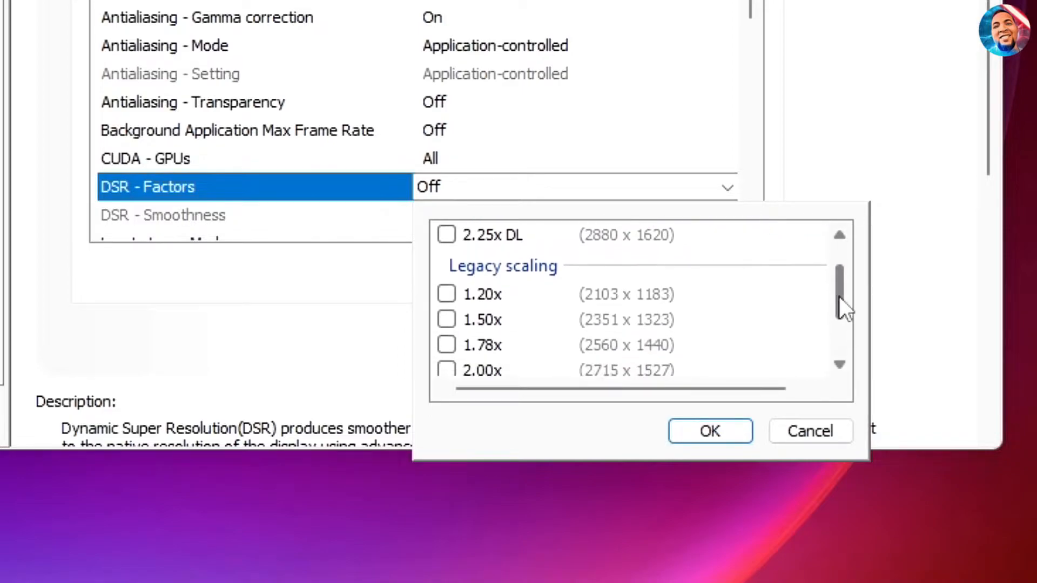
{"action": "scroll", "scroll_direction": "down", "scroll_amount": 3}
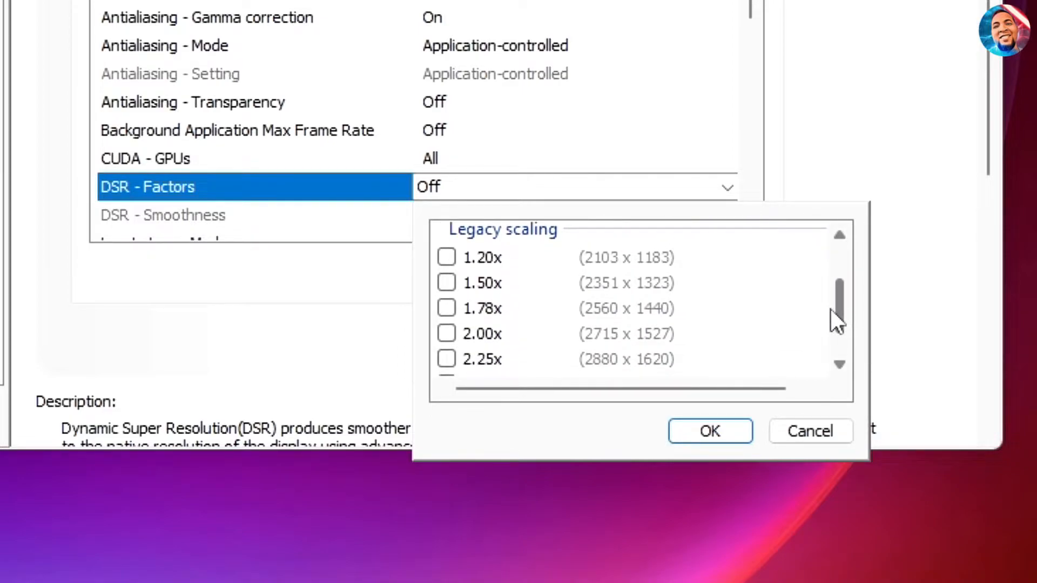
{"action": "scroll", "scroll_direction": "up", "scroll_amount": 3}
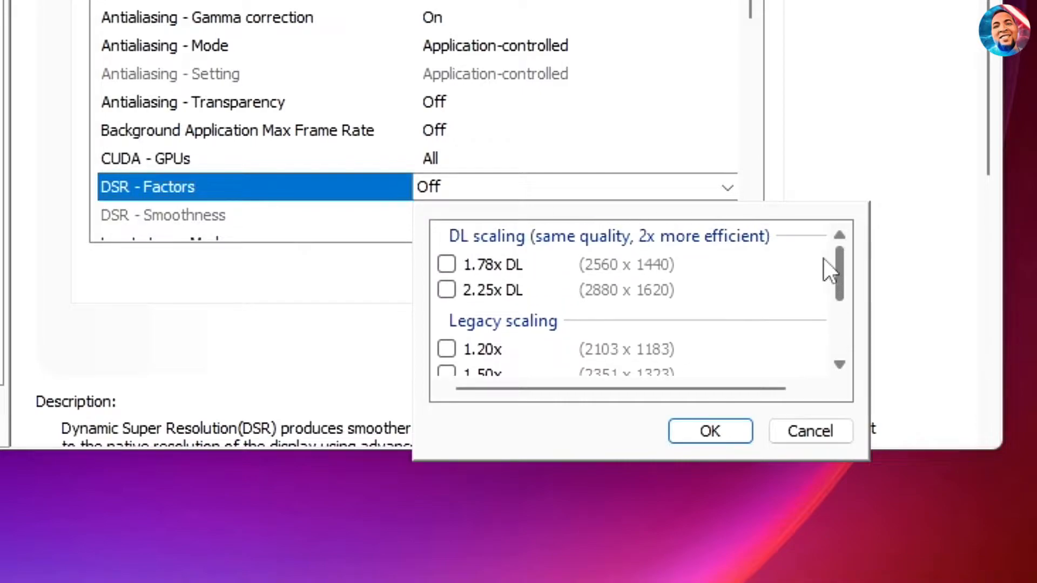
{"action": "scroll", "scroll_direction": "down", "scroll_amount": 3}
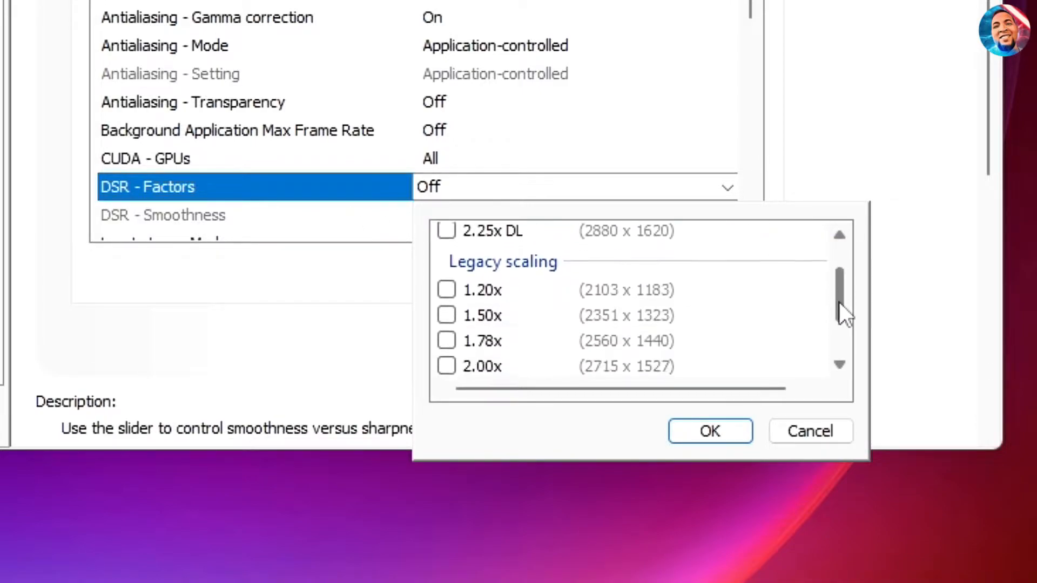
{"action": "scroll", "scroll_direction": "down", "scroll_amount": 3}
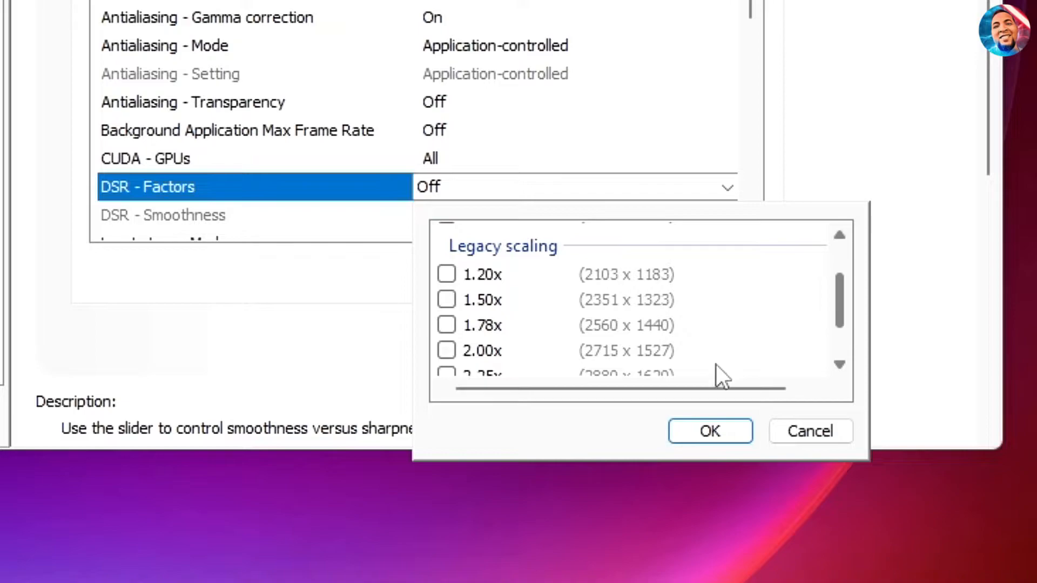
{"action": "mouse_move", "coordinate": [464, 311]}
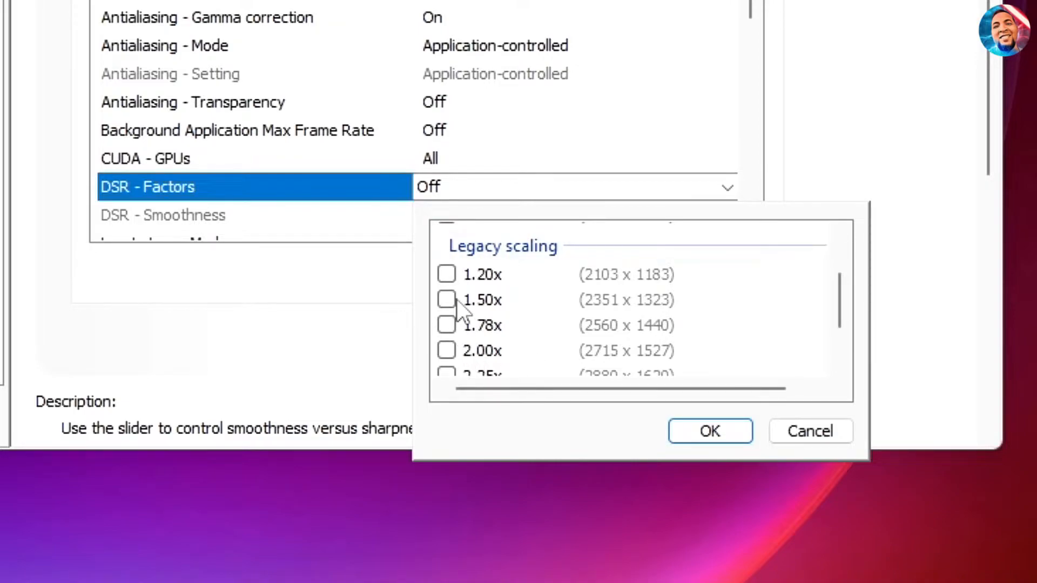
{"action": "left_click", "coordinate": [446, 326]}
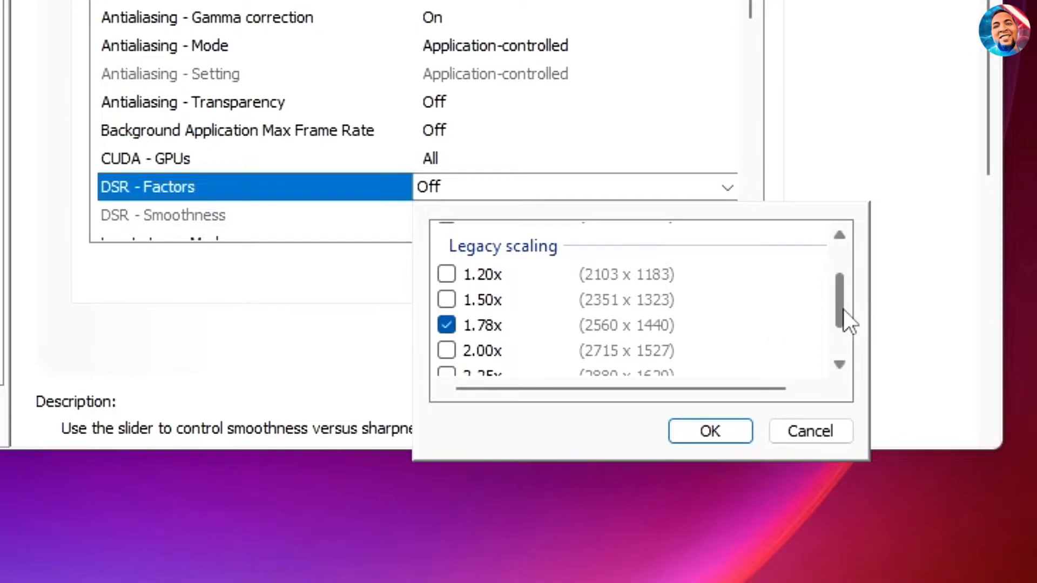
{"action": "scroll", "scroll_direction": "down", "scroll_amount": 3}
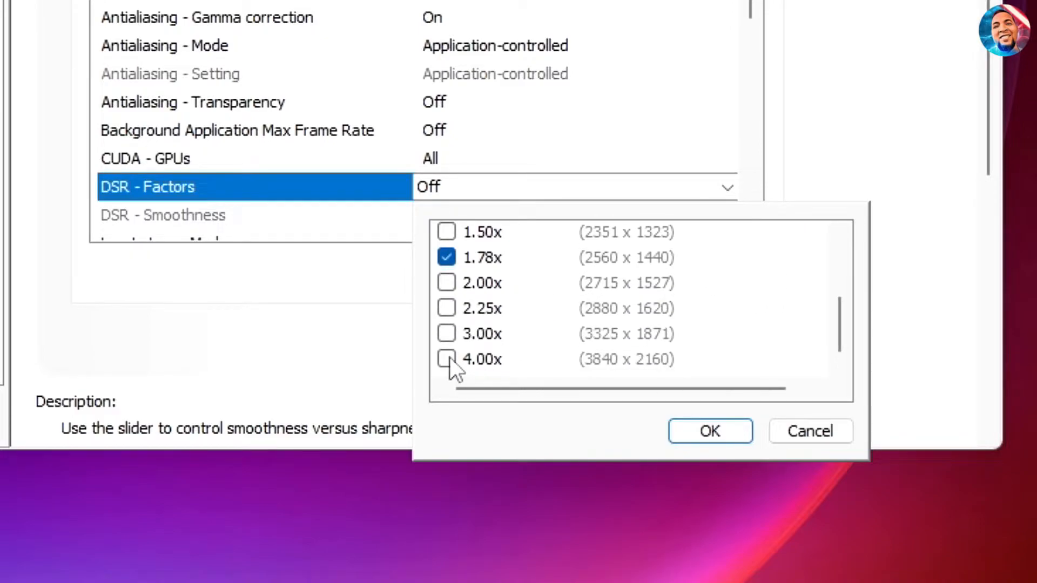
{"action": "left_click", "coordinate": [446, 359]}
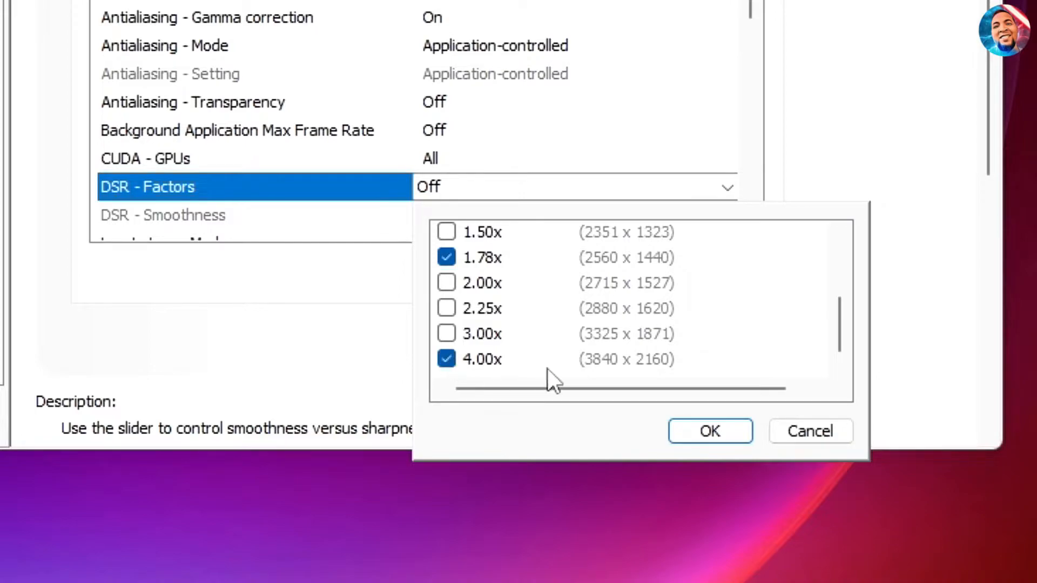
{"action": "mouse_move", "coordinate": [732, 480]}
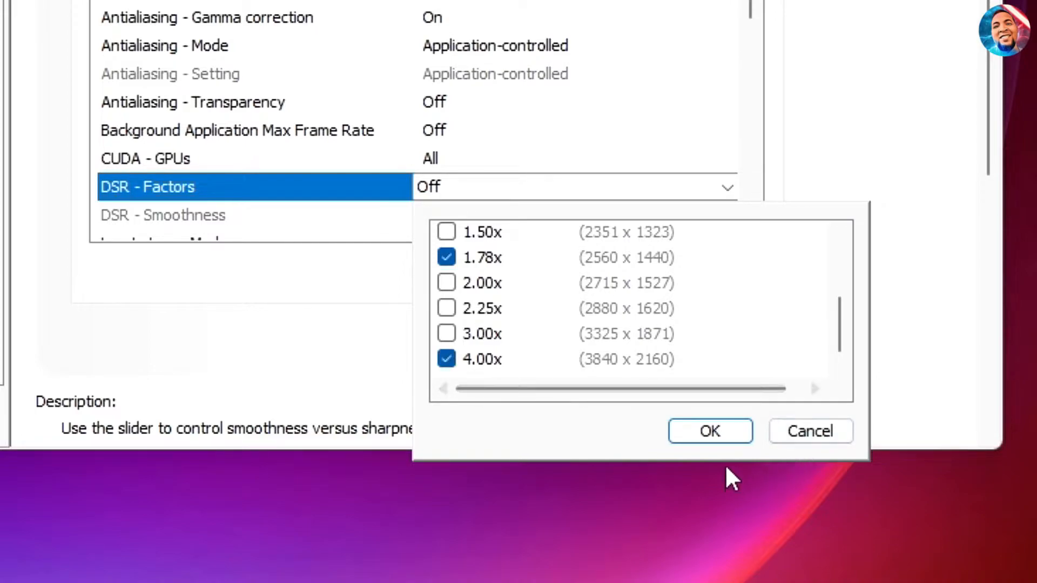
{"action": "mouse_move", "coordinate": [709, 453]}
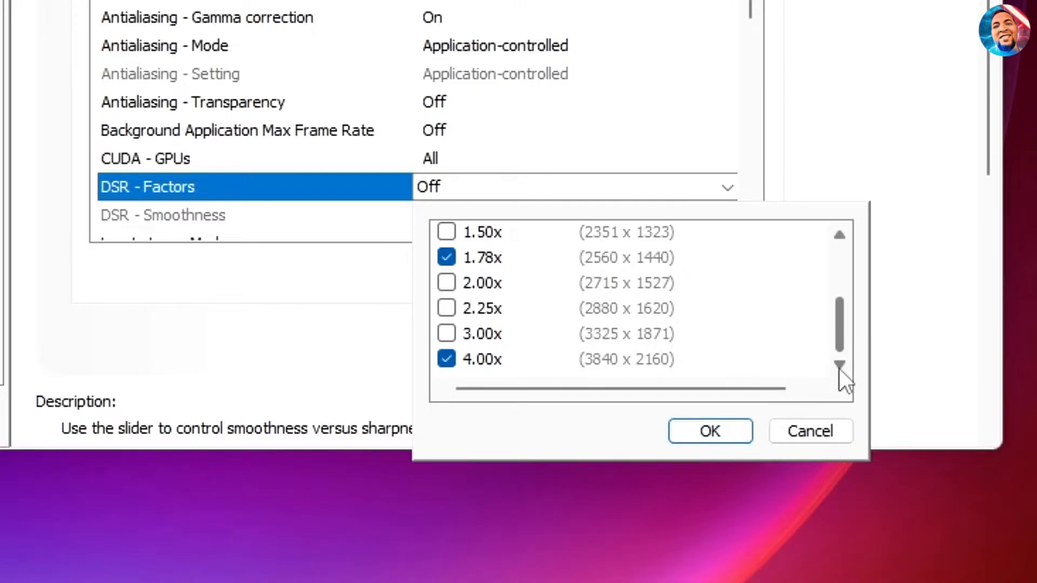
{"action": "left_click", "coordinate": [708, 430]}
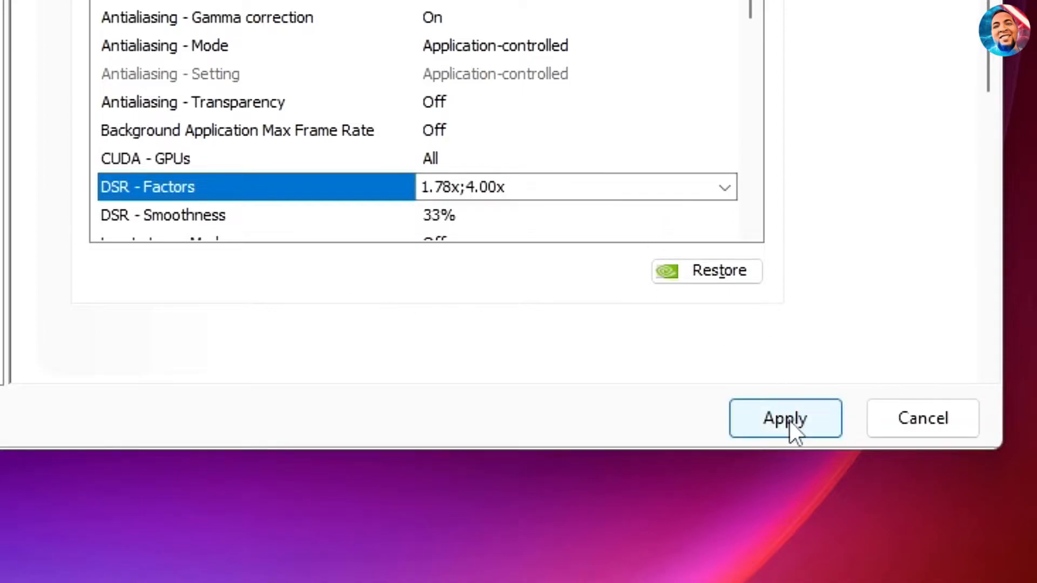
Step: Apply the 1.78x;4.00x DSR Factors, keeping DSR smoothness at 33%
{"action": "left_click", "coordinate": [785, 418]}
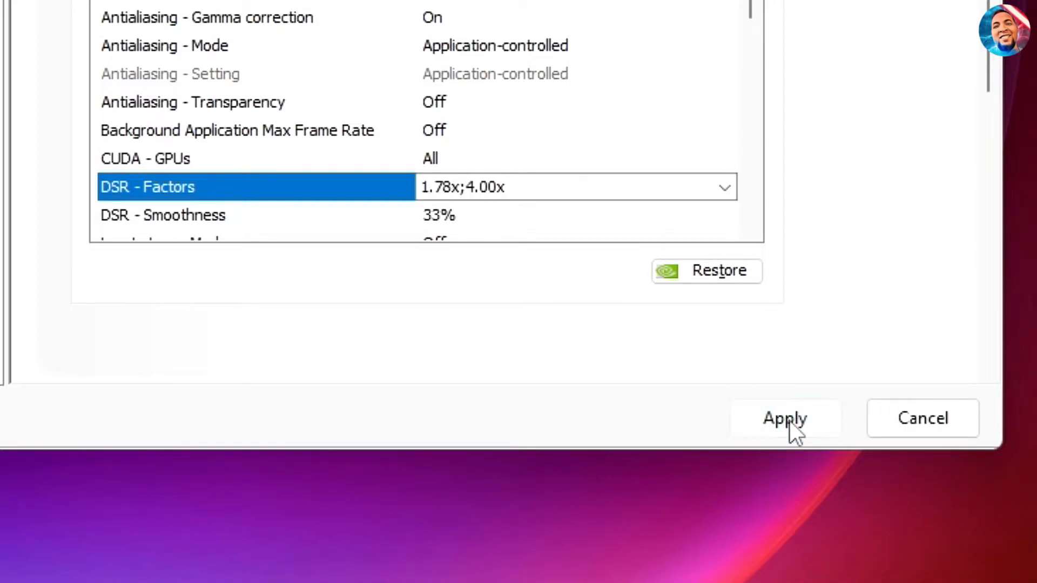
{"action": "left_click", "coordinate": [785, 418]}
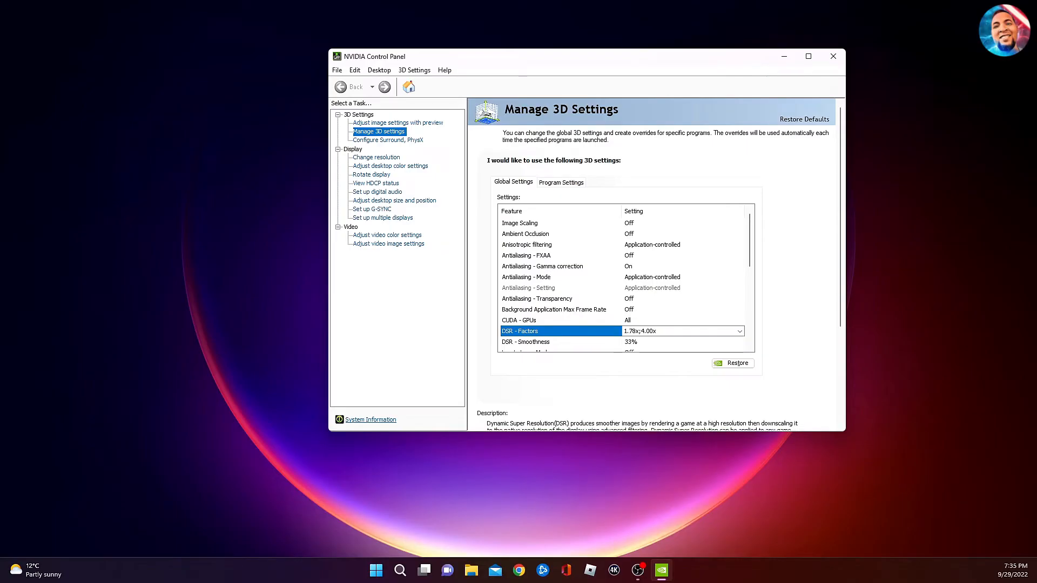
{"action": "mouse_move", "coordinate": [525, 454]}
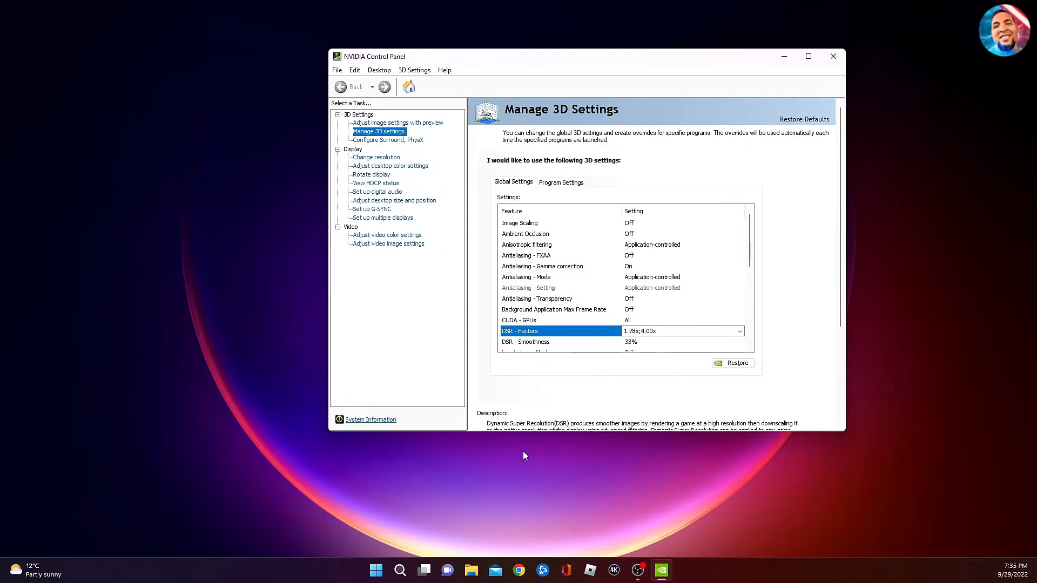
Step: Close the NVIDIA Control Panel window, leaving the DSR factors applied
{"action": "left_click", "coordinate": [832, 57]}
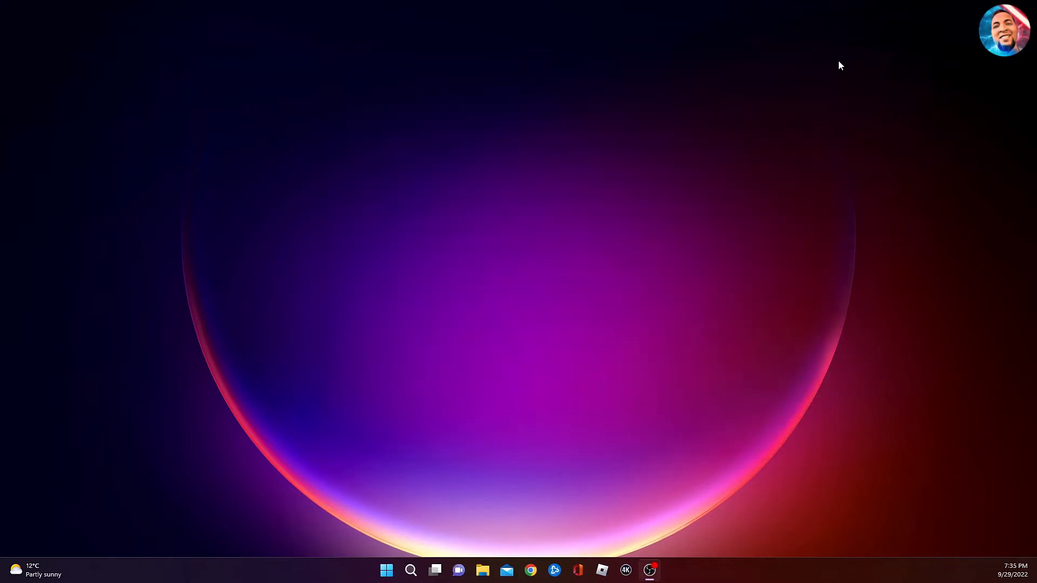
{"action": "mouse_move", "coordinate": [555, 442]}
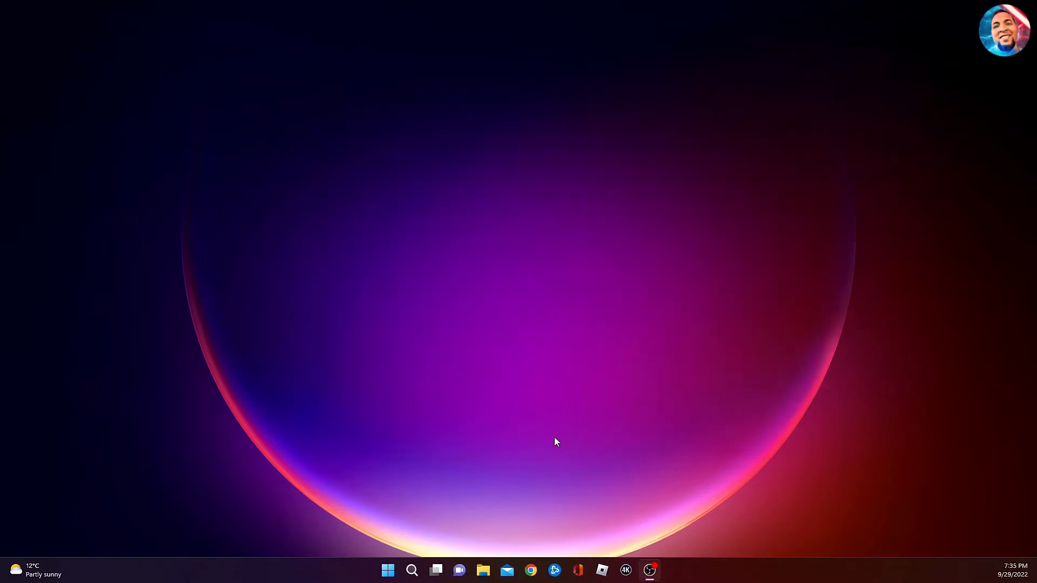
{"action": "mouse_move", "coordinate": [301, 485]}
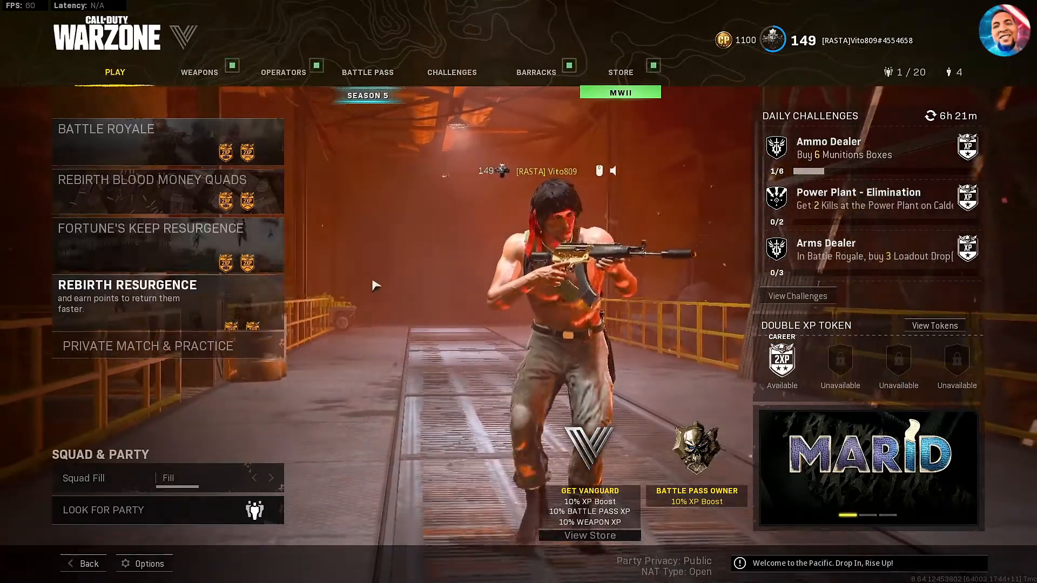
Step: Enter Warzone's options to reach the Display Resolution choices
{"action": "left_click", "coordinate": [151, 228]}
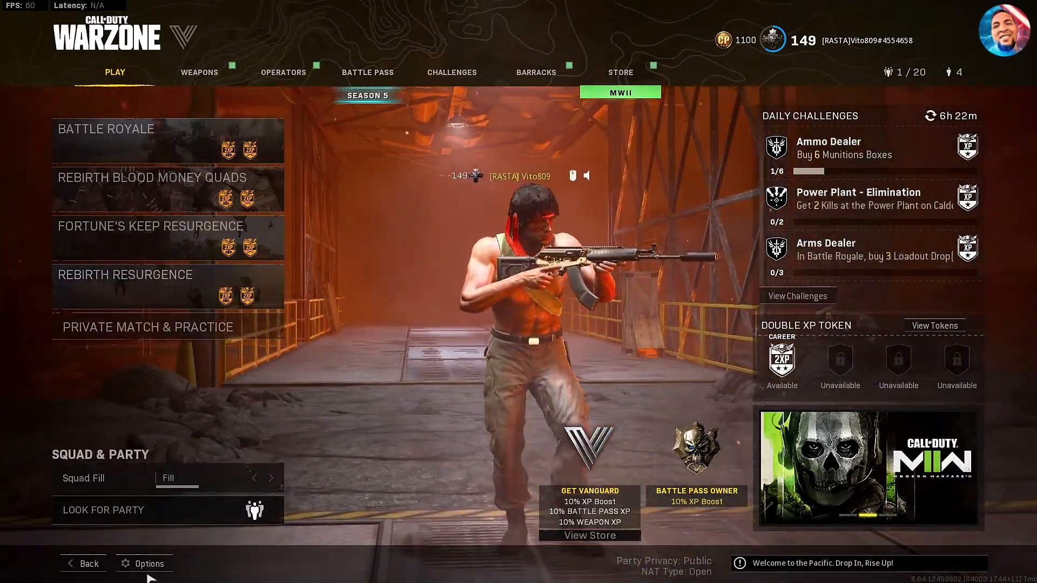
{"action": "left_click", "coordinate": [144, 564]}
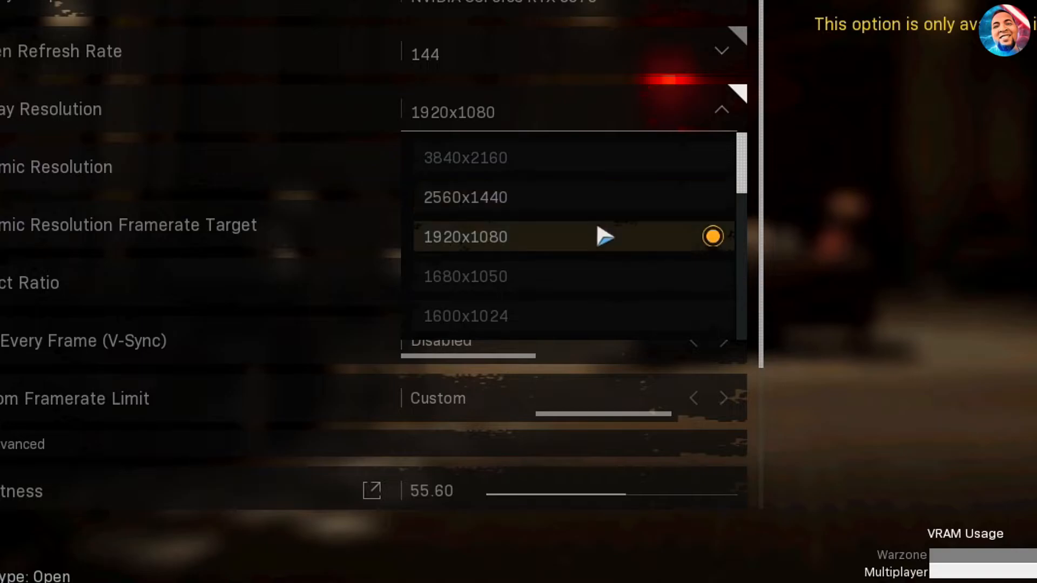
Step: Review the resolution list including 2560x1440 and 3840x2160, leave 1920x1080, and return to the main menu
{"action": "scroll", "scroll_direction": "down", "scroll_amount": 3}
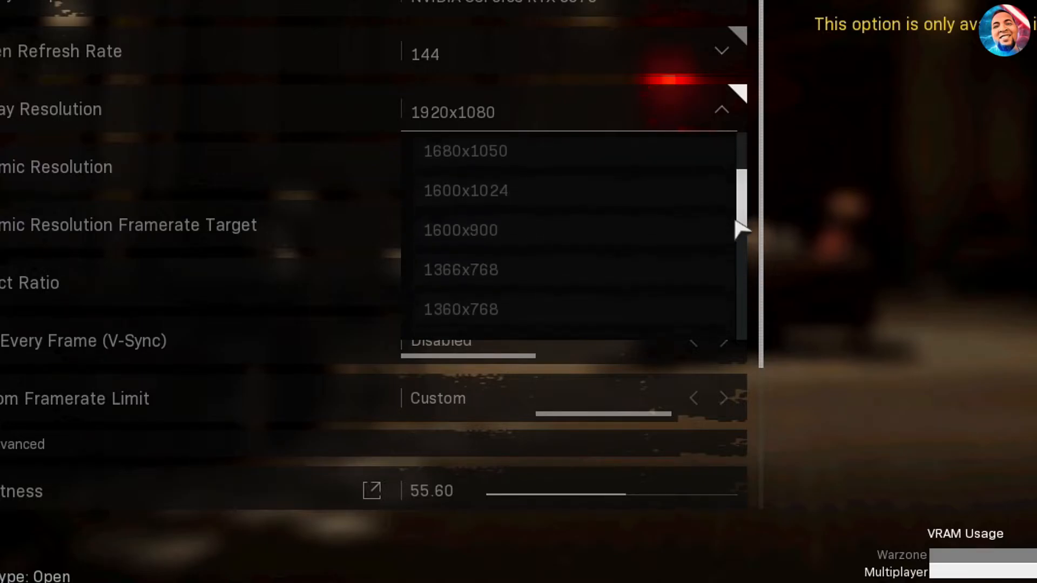
{"action": "scroll", "scroll_direction": "down", "scroll_amount": 3}
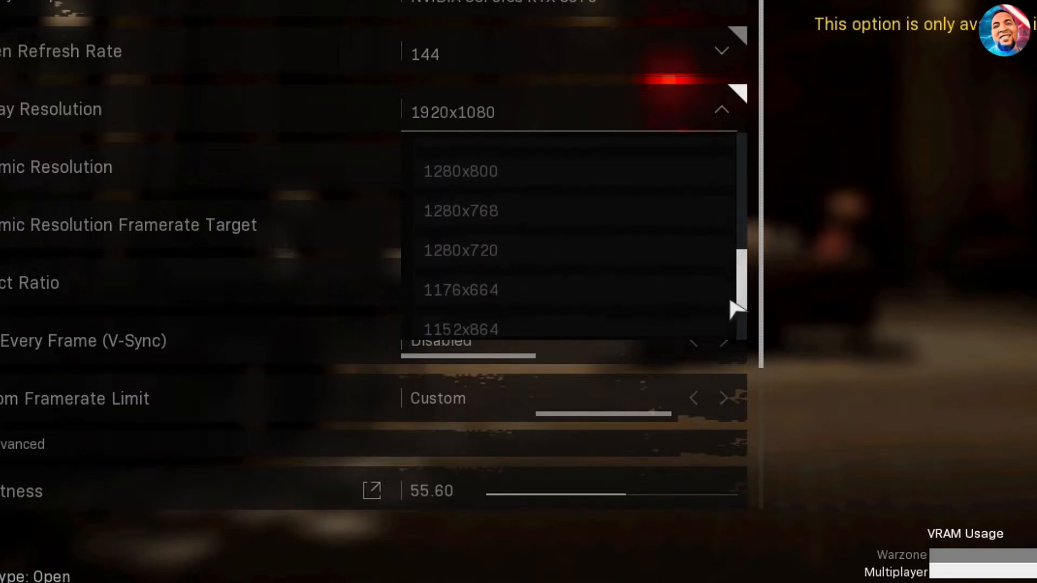
{"action": "scroll", "scroll_direction": "up", "scroll_amount": 3}
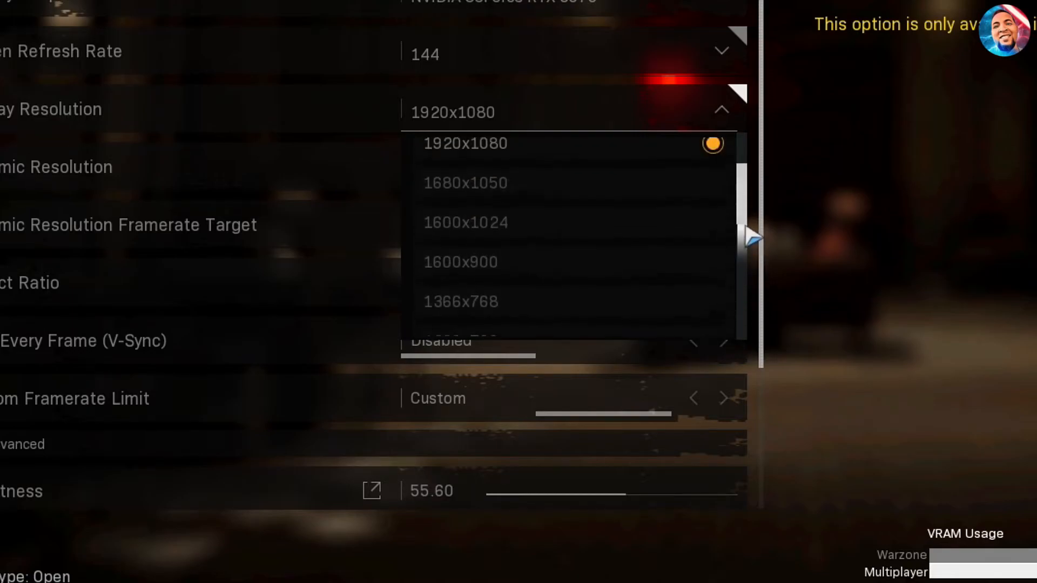
{"action": "scroll", "scroll_direction": "up", "scroll_amount": 3}
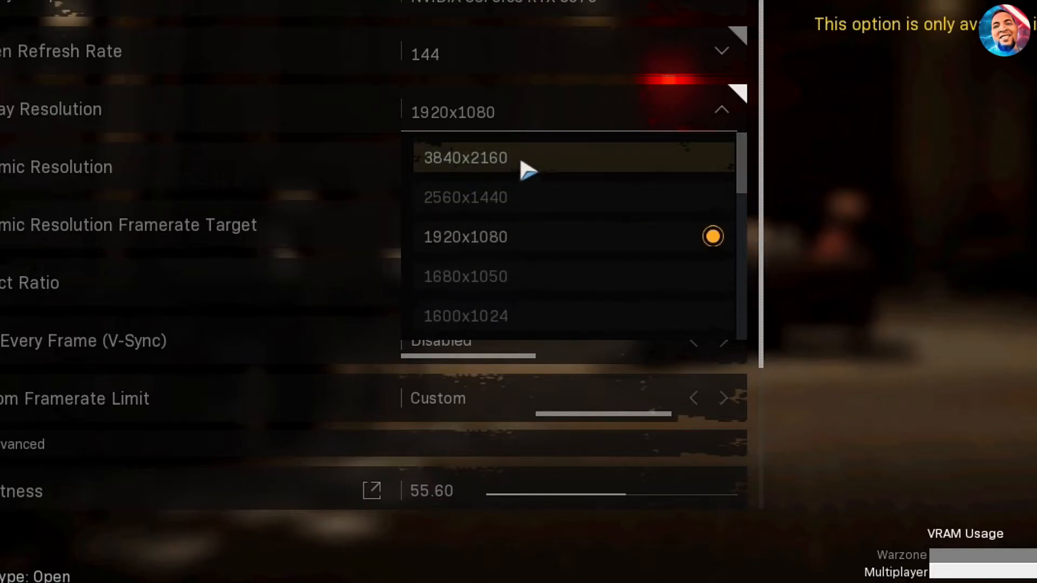
{"action": "mouse_move", "coordinate": [529, 172]}
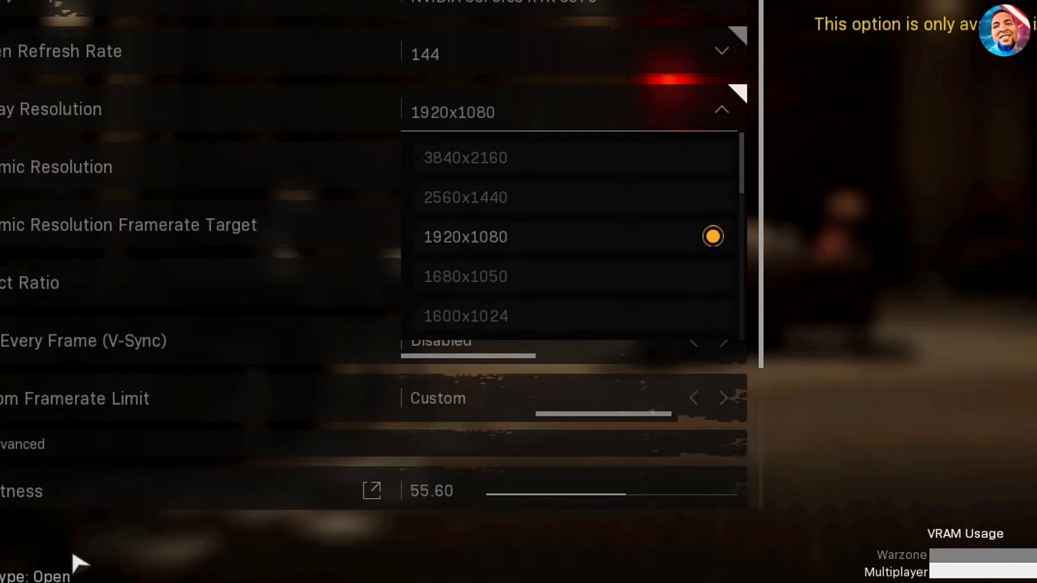
{"action": "mouse_move", "coordinate": [142, 552]}
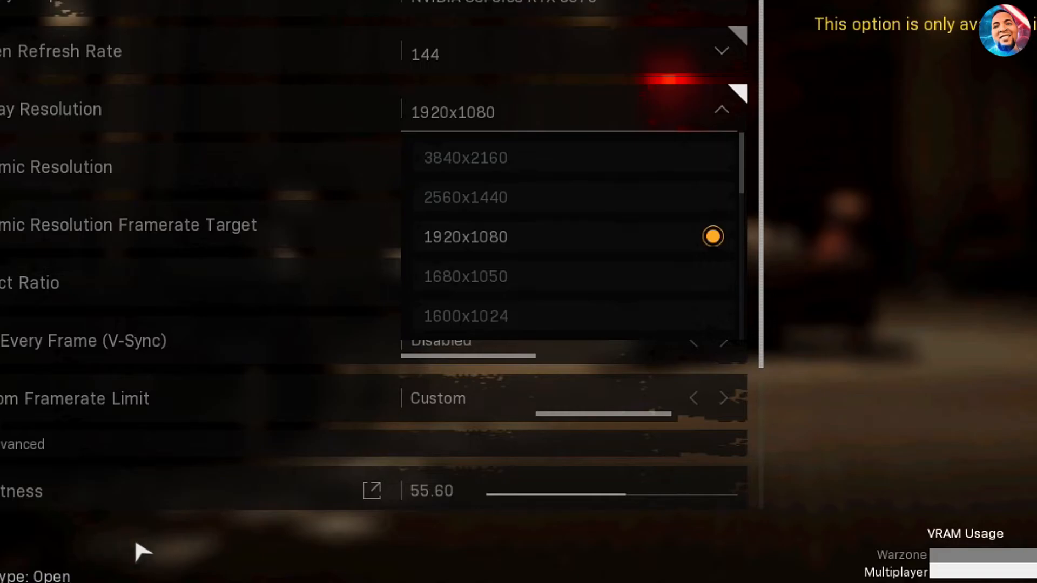
{"action": "mouse_move", "coordinate": [761, 177]}
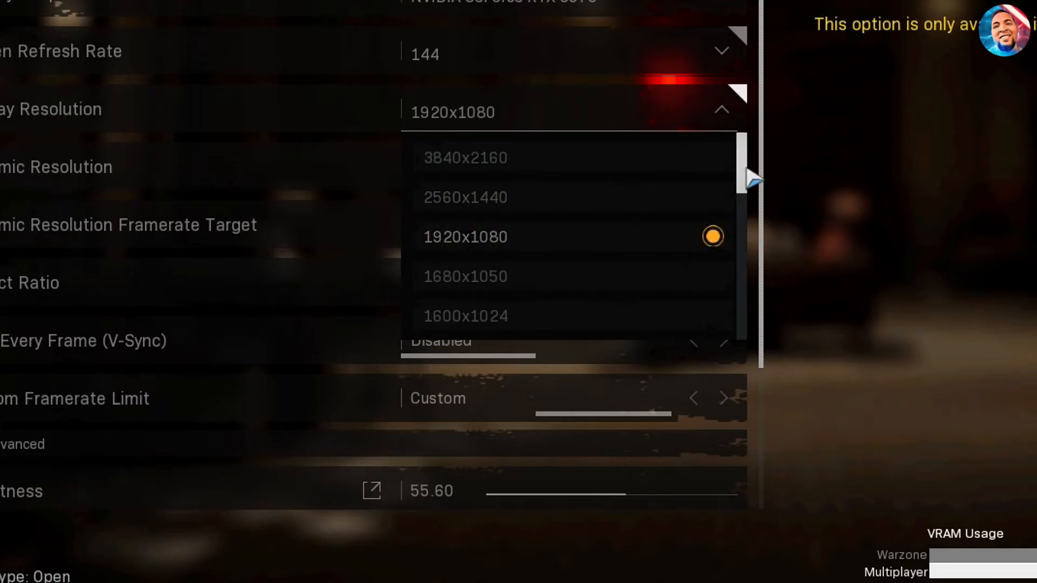
{"action": "scroll", "scroll_direction": "down", "scroll_amount": 3}
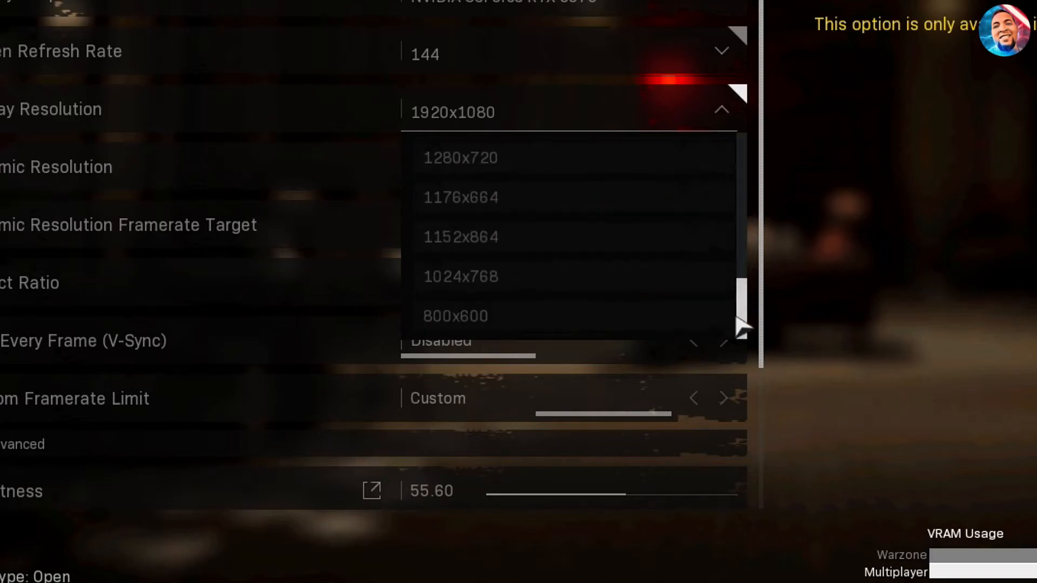
{"action": "mouse_move", "coordinate": [909, 294]}
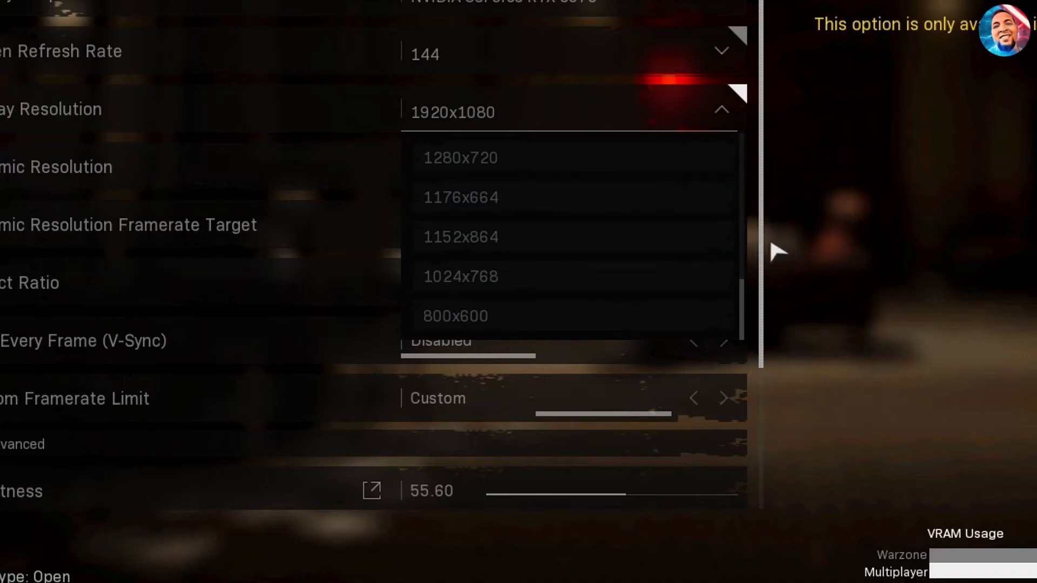
{"action": "scroll", "scroll_direction": "up", "scroll_amount": 3}
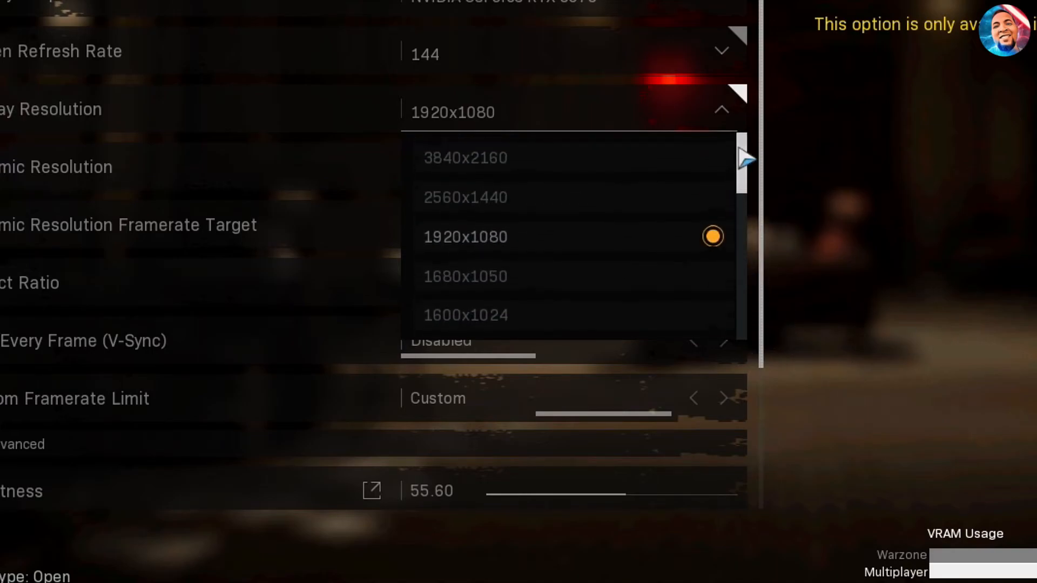
{"action": "mouse_move", "coordinate": [529, 220]}
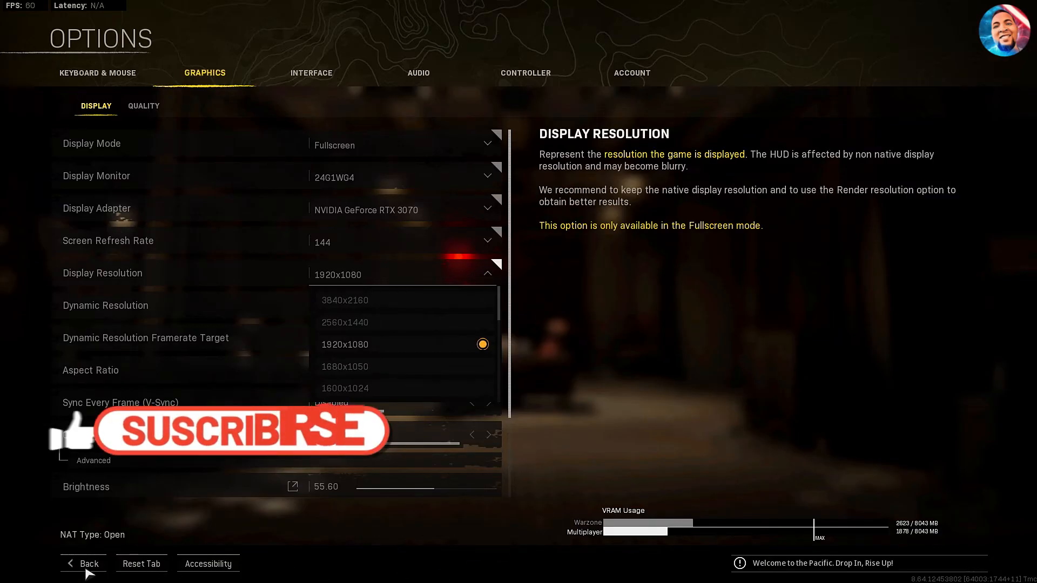
{"action": "left_click", "coordinate": [84, 564]}
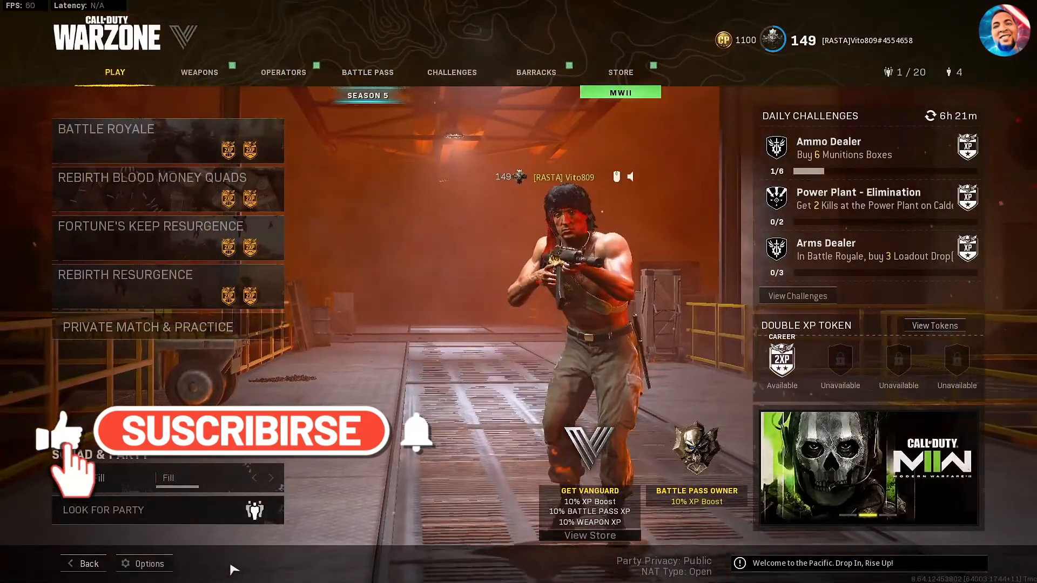